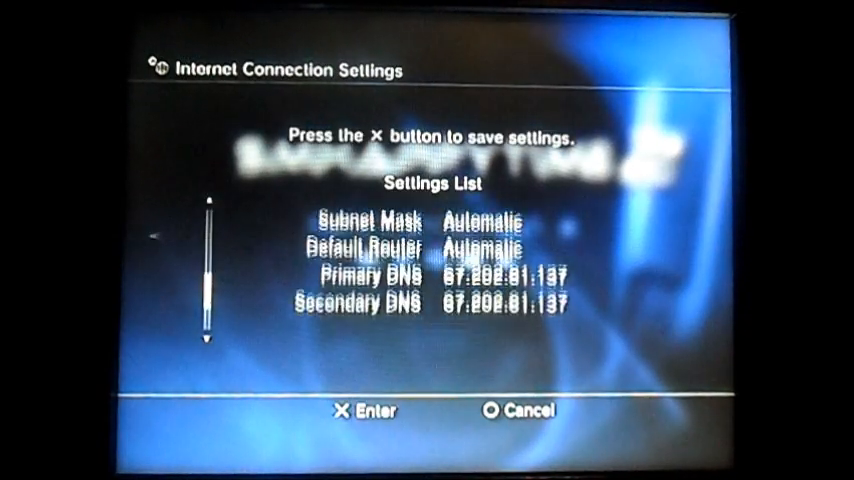
Save the internet connection settings with the custom primary and secondary DNS addresses.
scroll(down, 3)
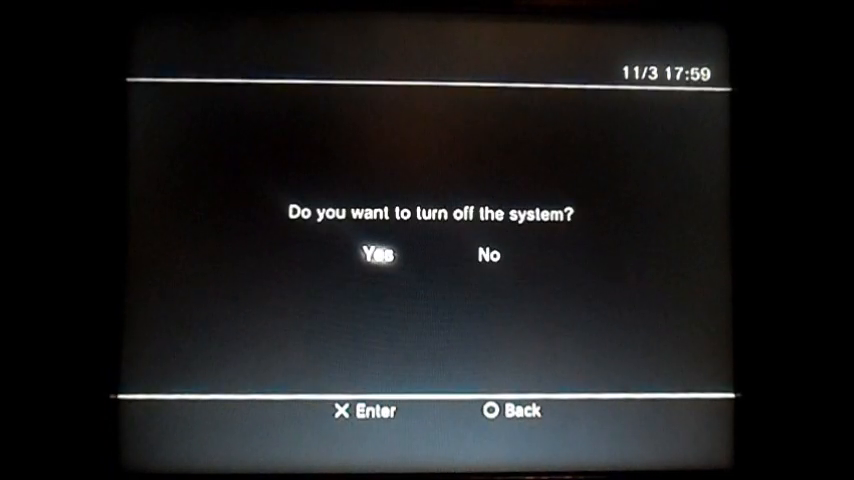
Confirm Yes at the turn-off prompt so the PS3 powers down and restarts.
click(378, 256)
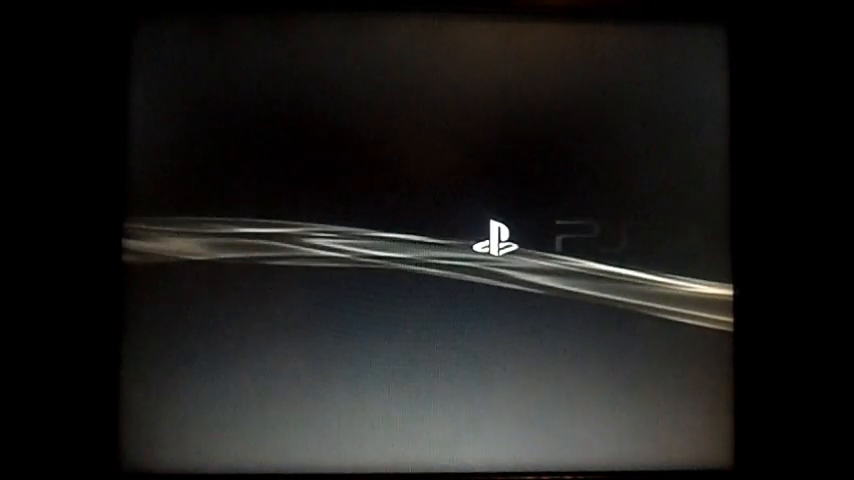